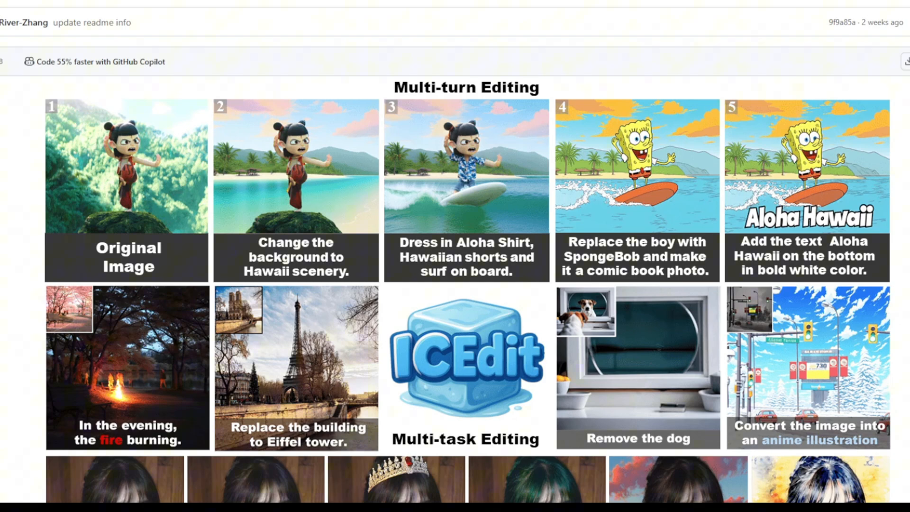
pyautogui.moveTo(154, 195)
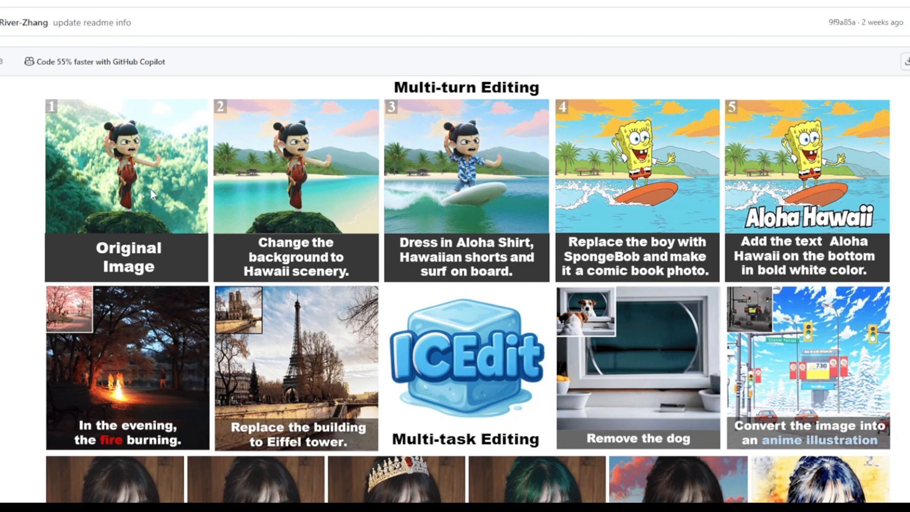
# Step: Scroll the ICEdit README down to the ID Consistent Editing portrait examples
pyautogui.scroll(-3)
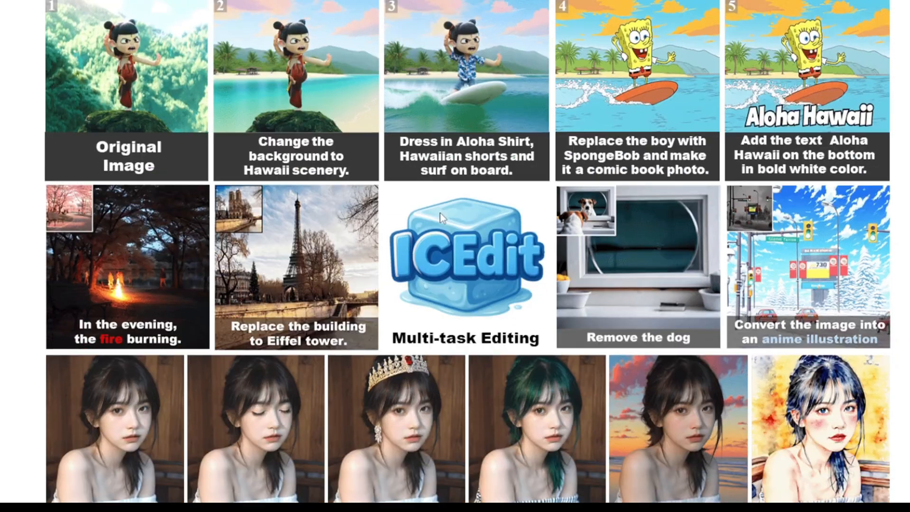
pyautogui.scroll(-3)
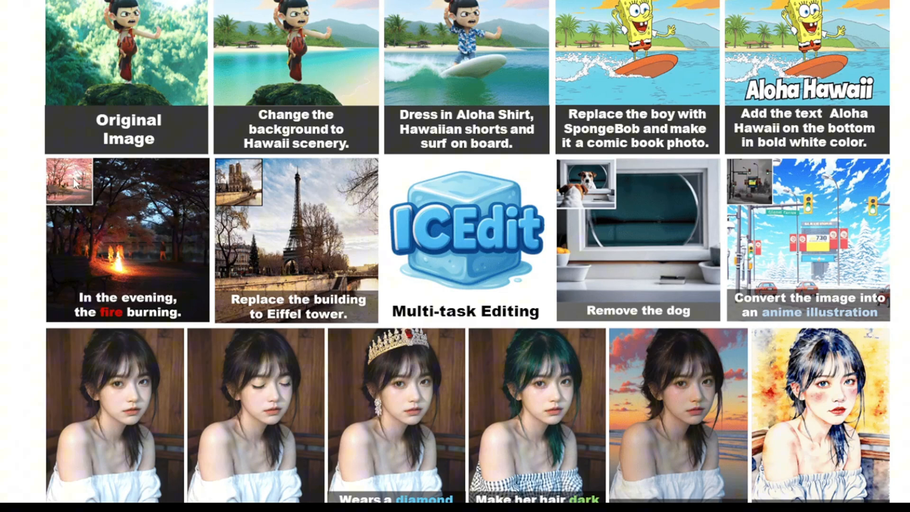
pyautogui.moveTo(127, 260)
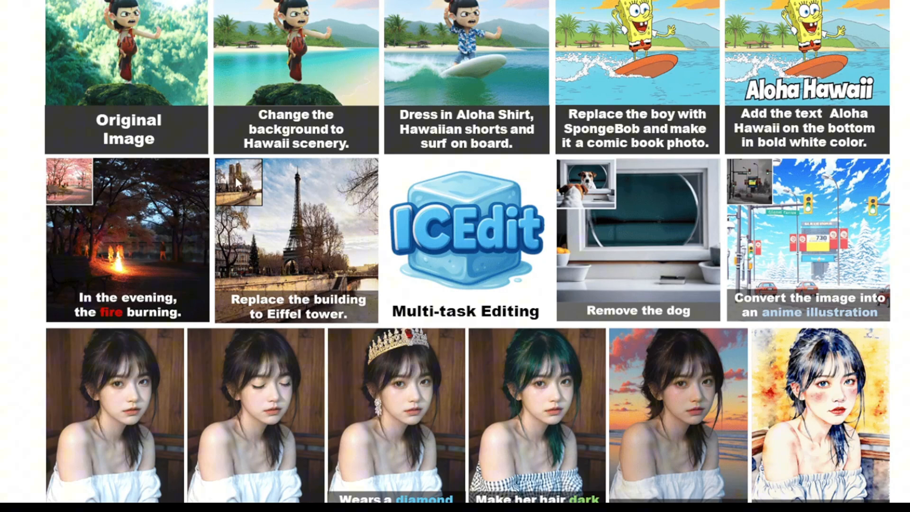
pyautogui.moveTo(646, 255)
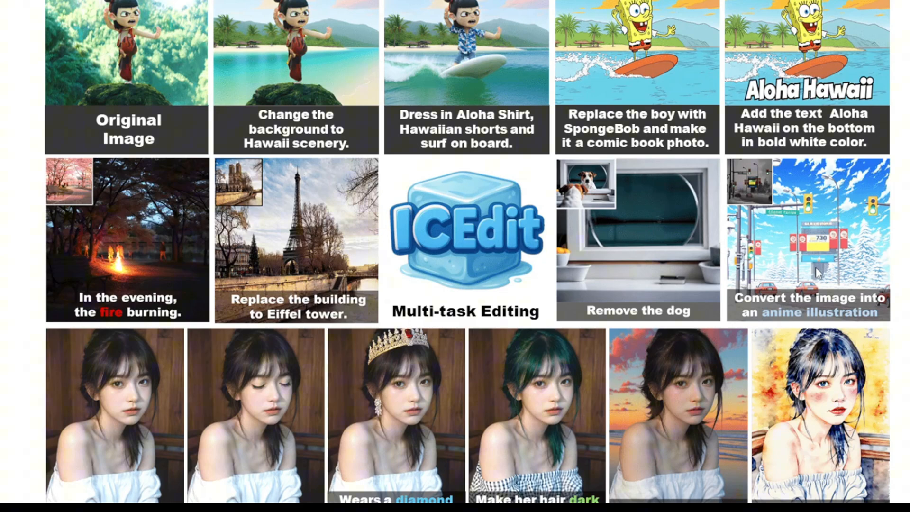
pyautogui.scroll(-3)
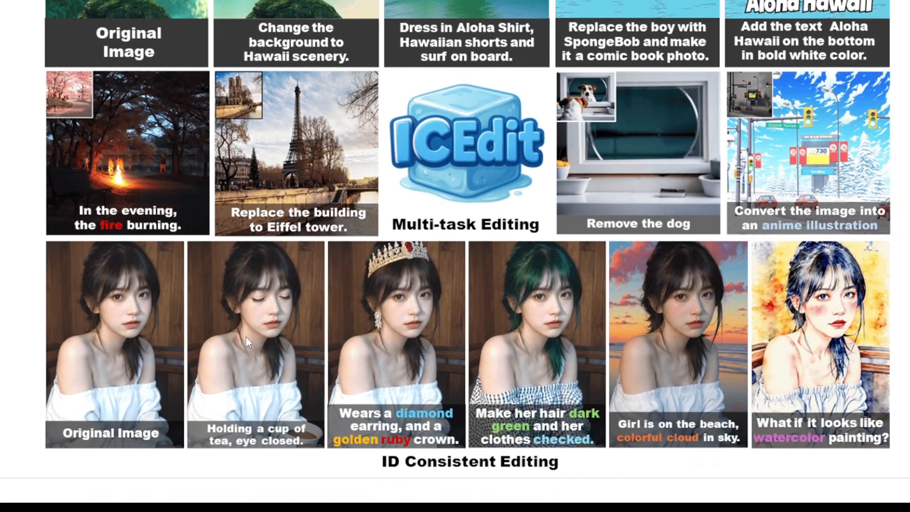
pyautogui.moveTo(332, 390)
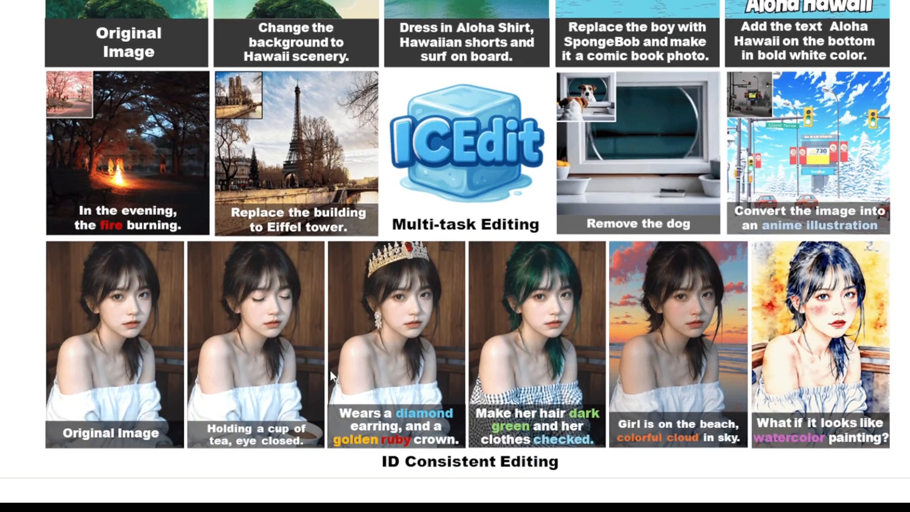
pyautogui.moveTo(371, 394)
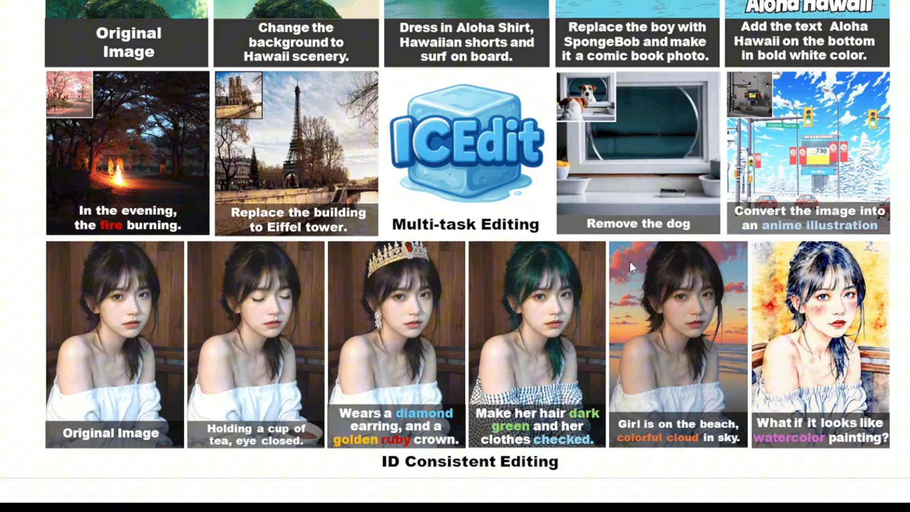
pyautogui.moveTo(810, 415)
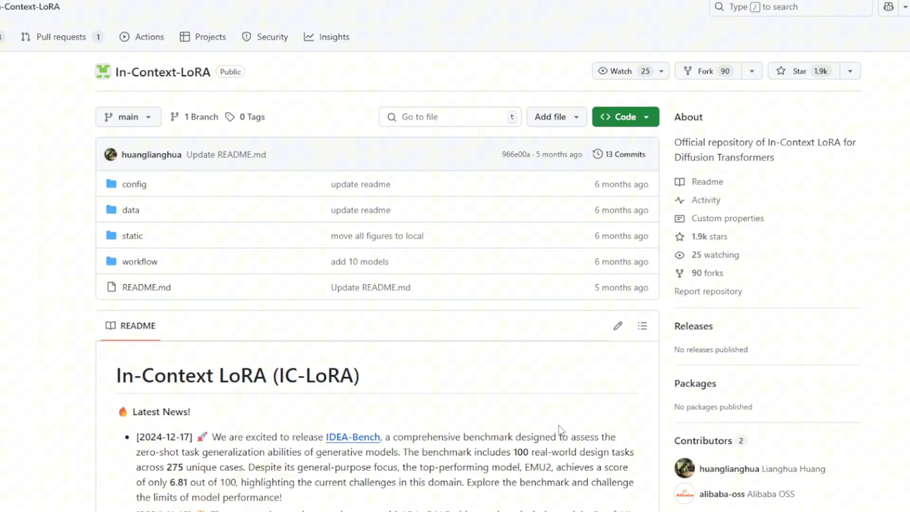
# Step: Scroll the In-Context-LoRA README down to the Community Creations Using IC-LoRA table
pyautogui.scroll(-3)
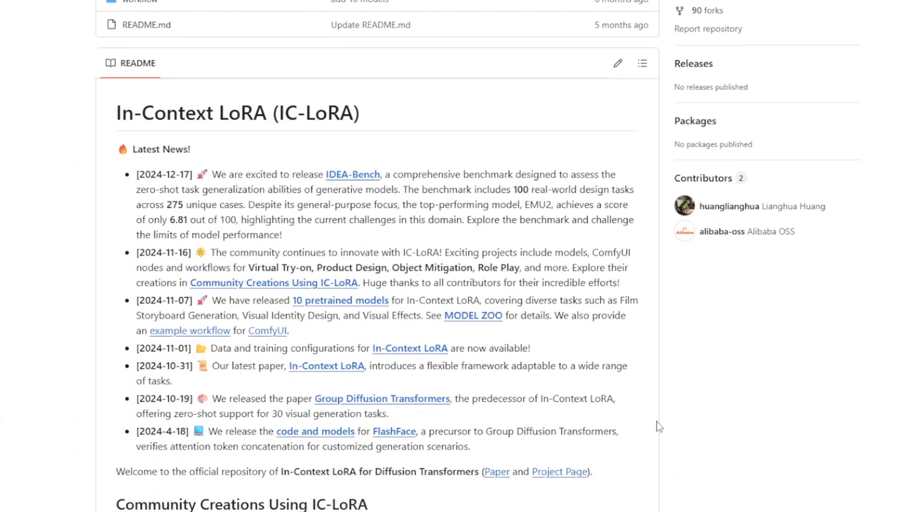
pyautogui.scroll(-3)
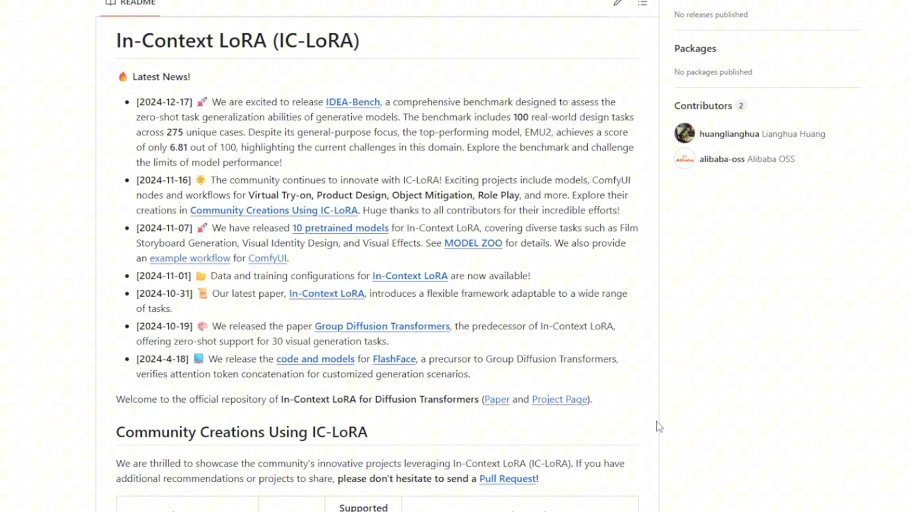
pyautogui.scroll(-3)
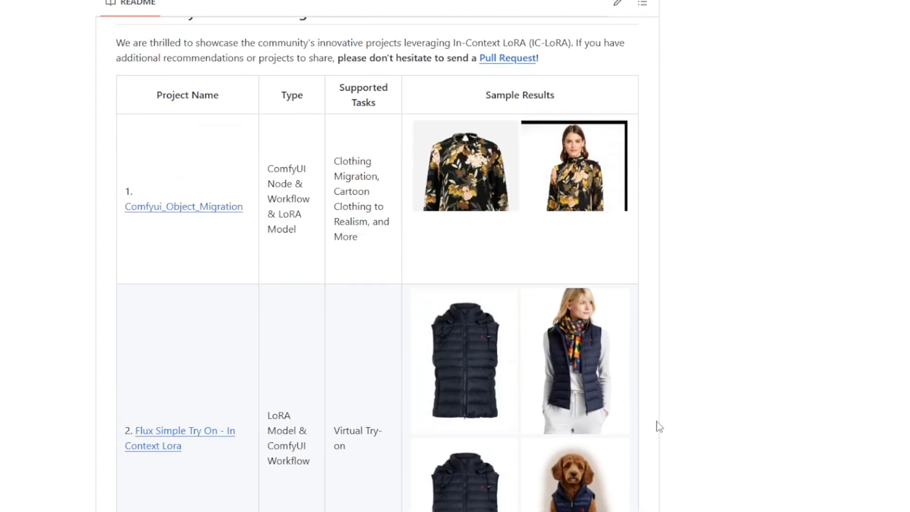
pyautogui.scroll(-3)
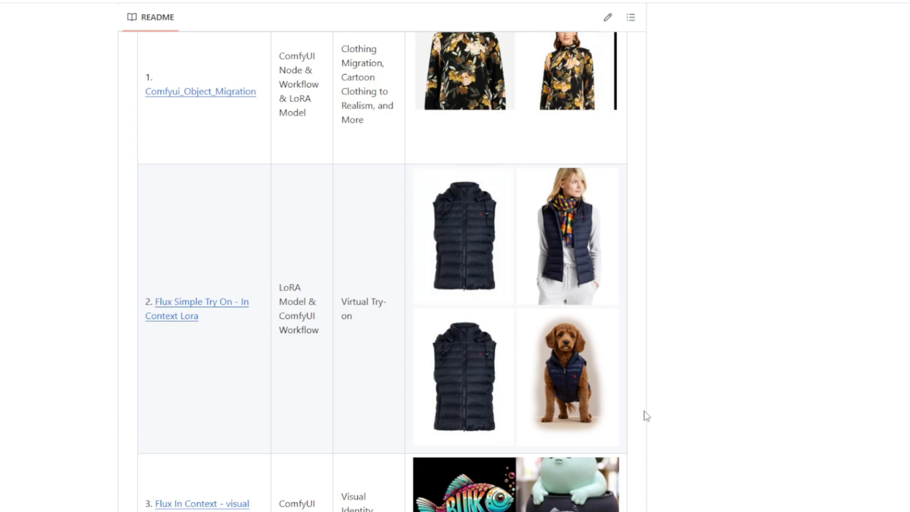
pyautogui.scroll(-3)
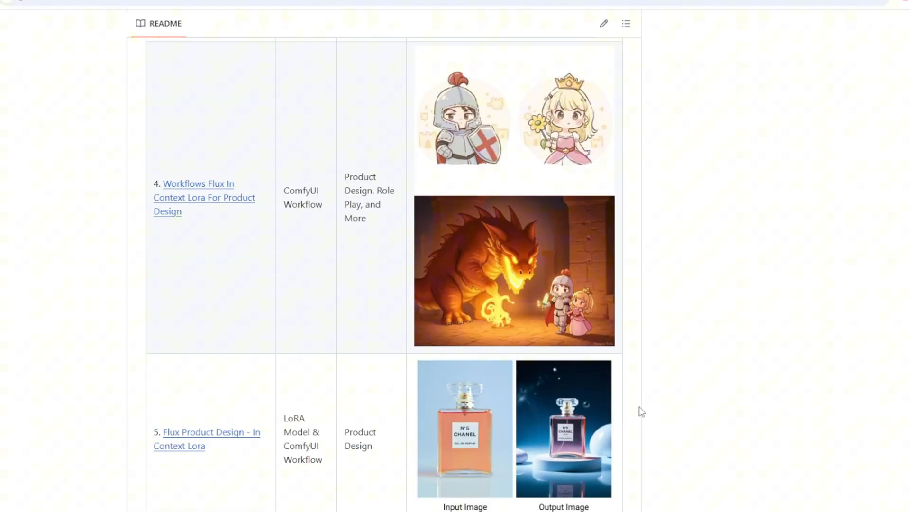
pyautogui.scroll(-3)
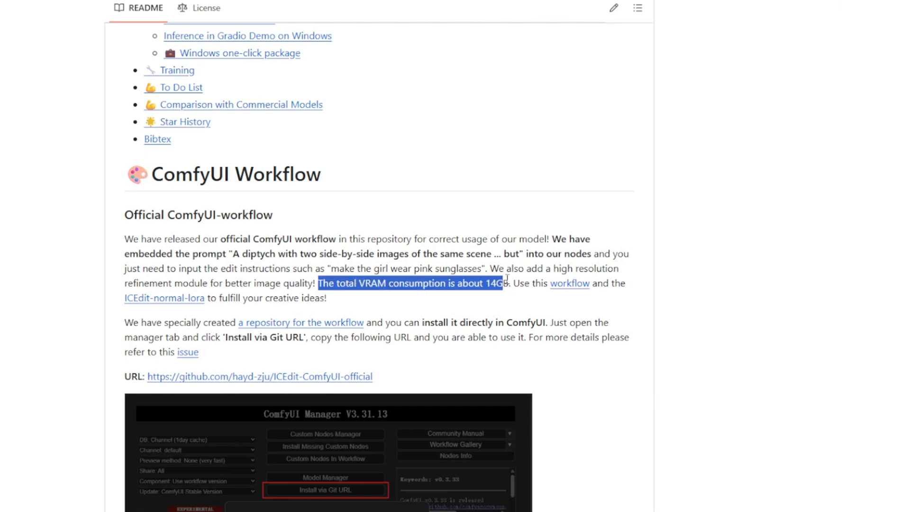
# Step: Highlight the 'total VRAM consumption is about 14GB' sentence, then select text in the news list
pyautogui.moveTo(504, 283); pyautogui.dragTo(327, 297)
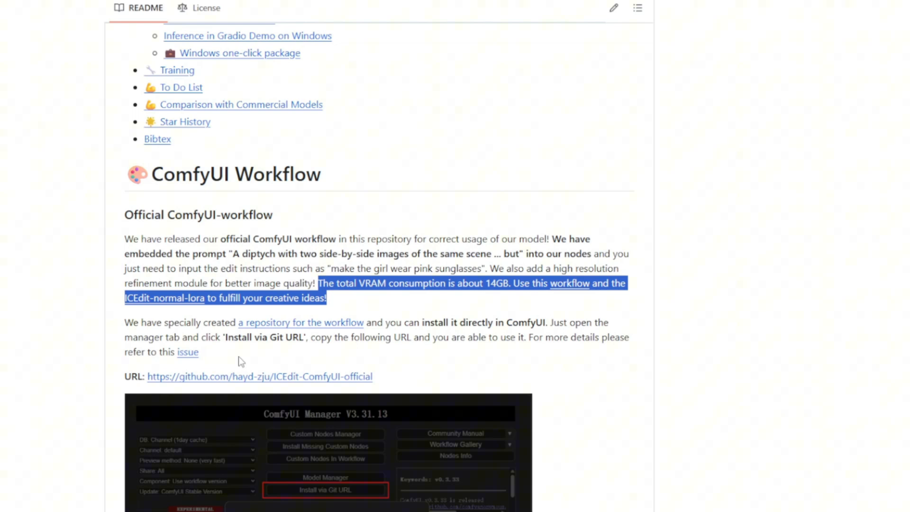
pyautogui.scroll(3)
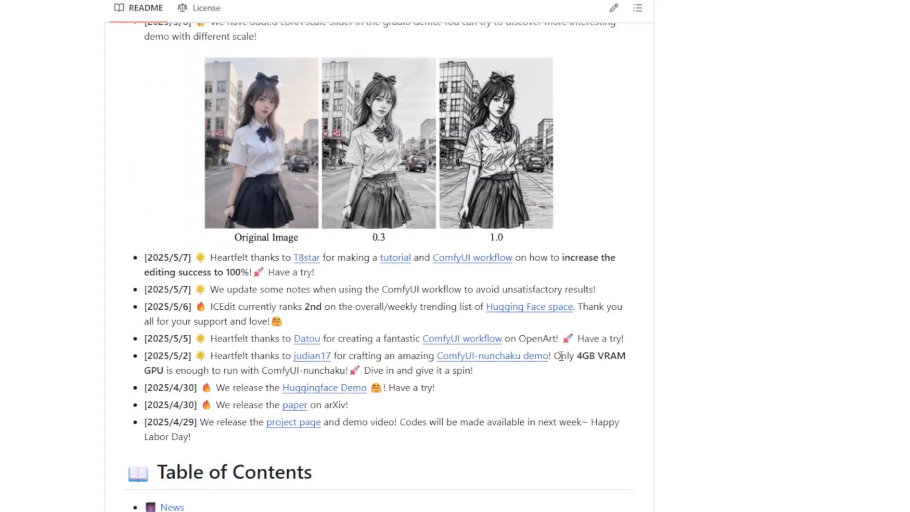
pyautogui.moveTo(554, 355); pyautogui.dragTo(473, 370)
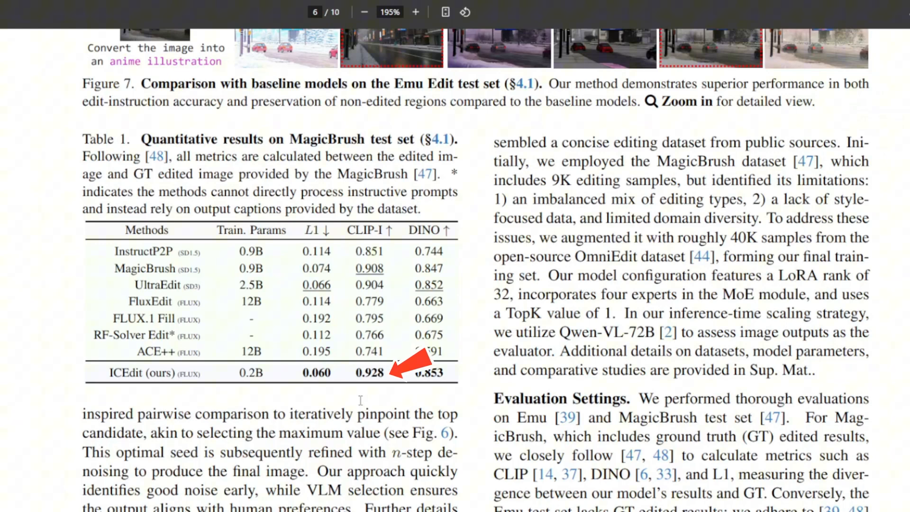
# Step: Open the ICEdit paper PDF and scroll to Table 1's MagicBrush results on page 6
pyautogui.click(420, 372)
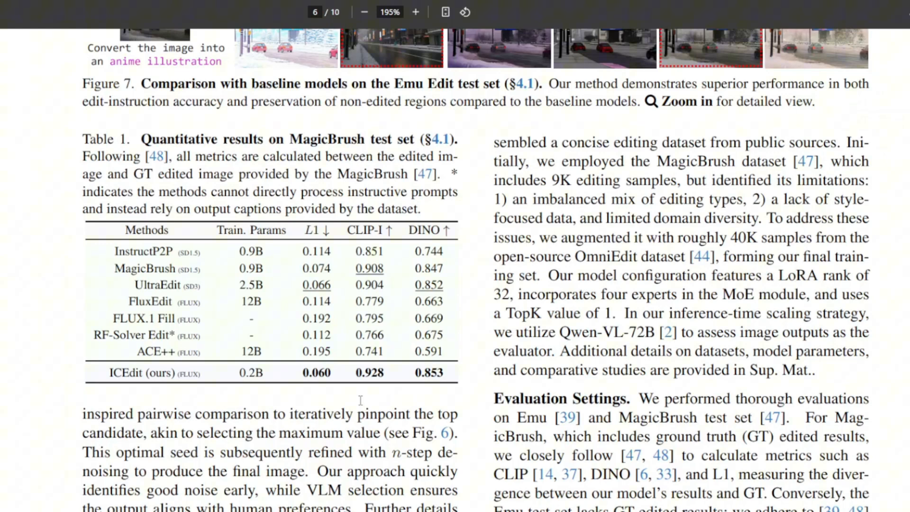
pyautogui.scroll(-3)
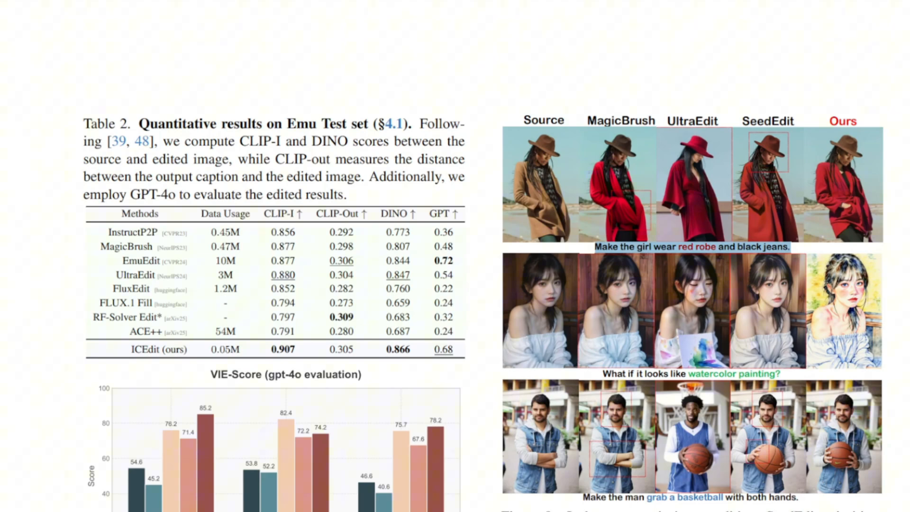
# Step: Scroll the README to the 'Attention All: Incorrect ComfyUI Workflow Usage Alert' section
pyautogui.scroll(-3)
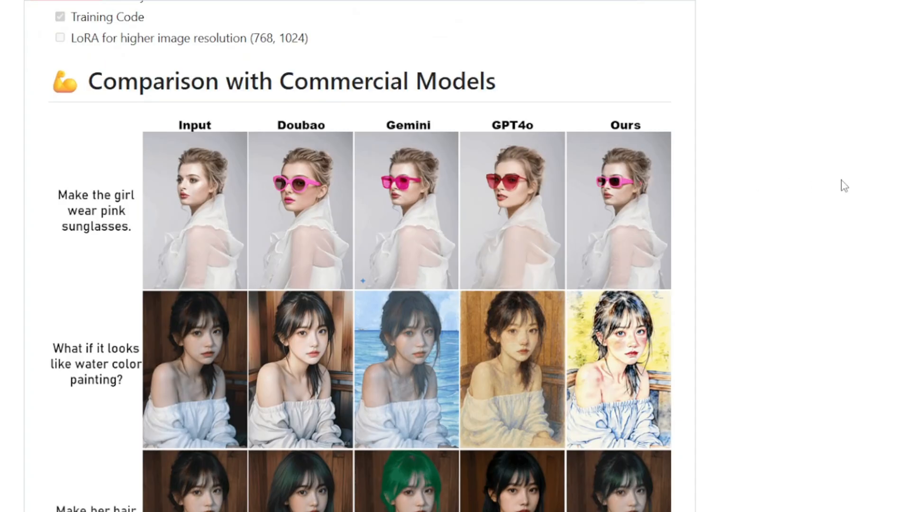
pyautogui.moveTo(756, 215)
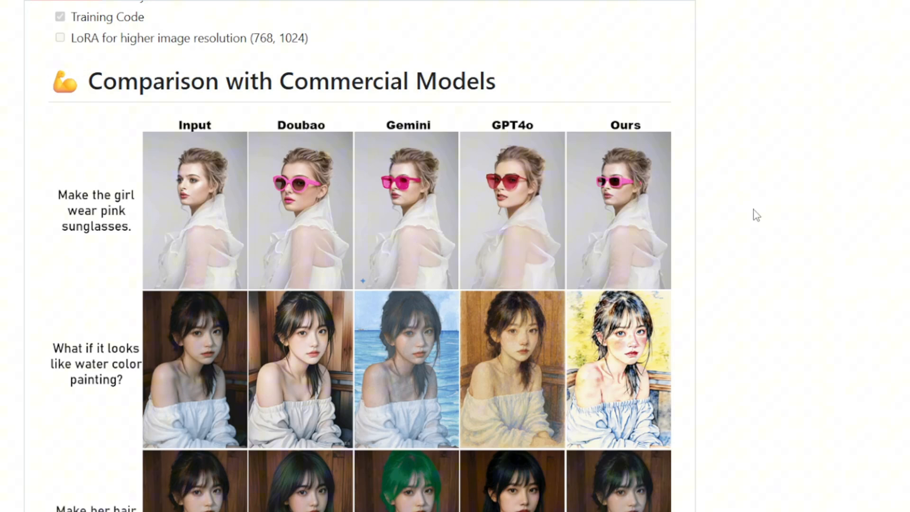
pyautogui.scroll(-3)
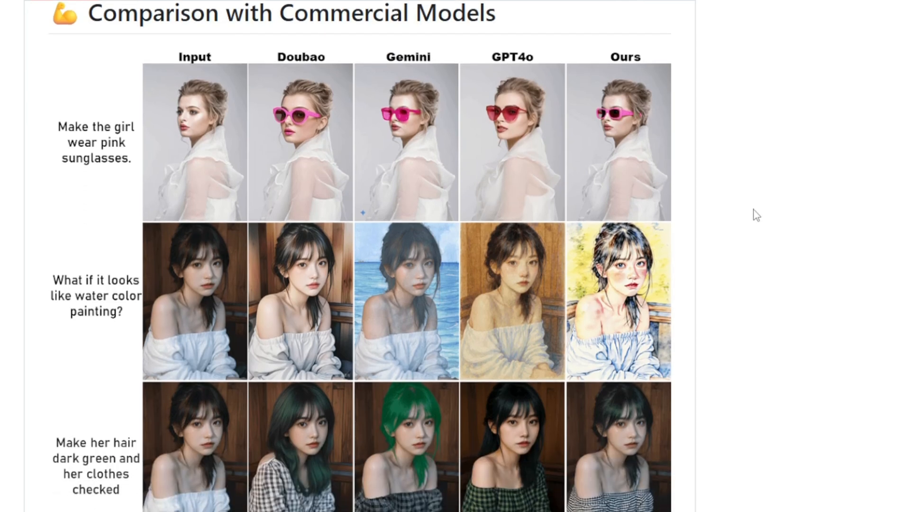
pyautogui.moveTo(755, 234)
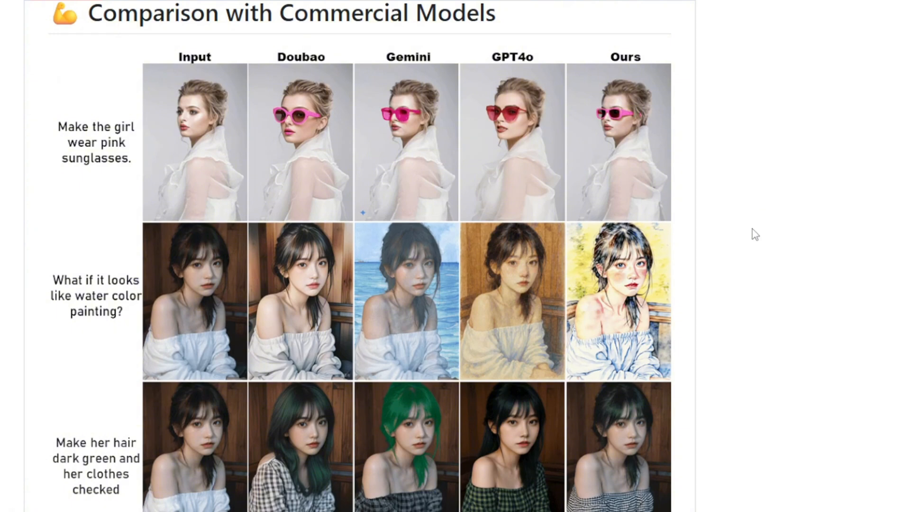
pyautogui.scroll(-3)
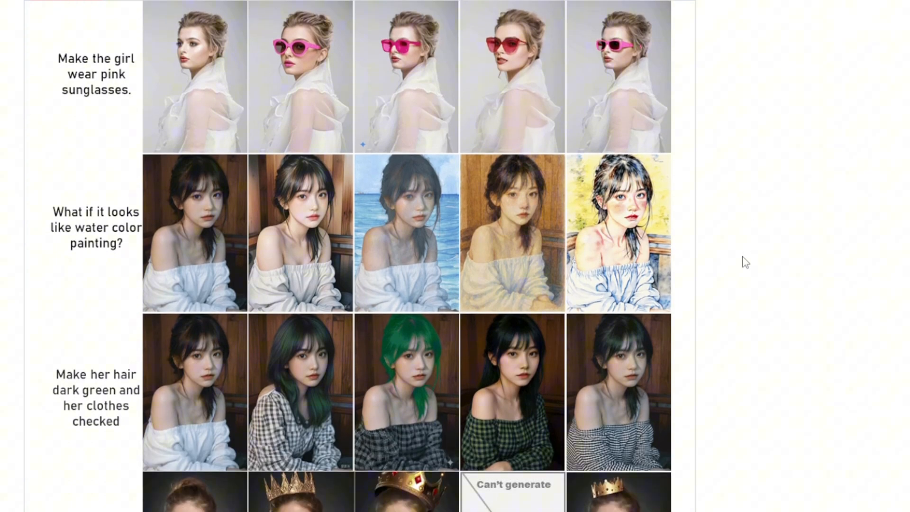
pyautogui.scroll(-3)
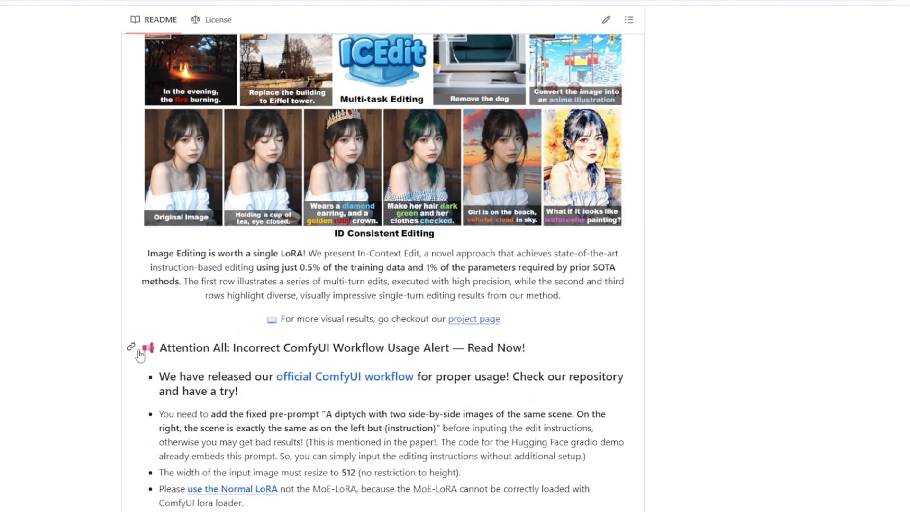
# Step: Open the official ICEdit ComfyUI workflow repository and scroll to its Installation section
pyautogui.scroll(-3)
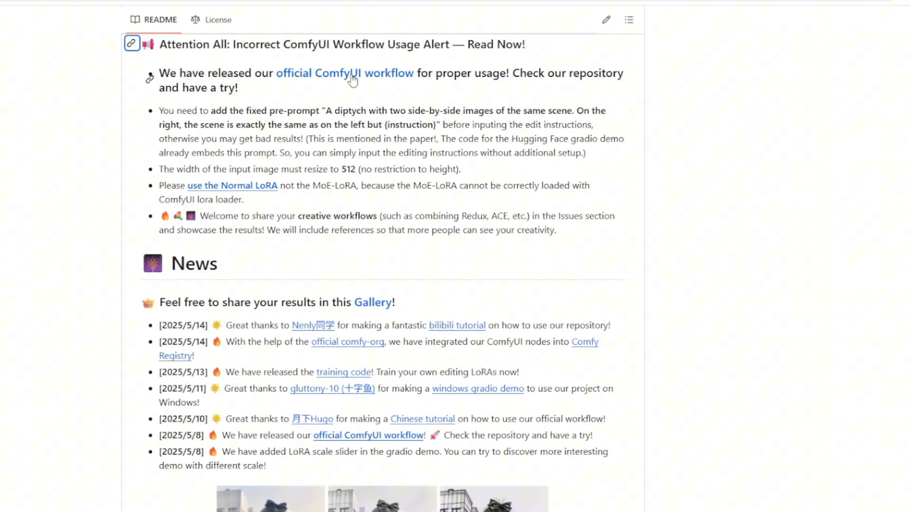
pyautogui.click(345, 73)
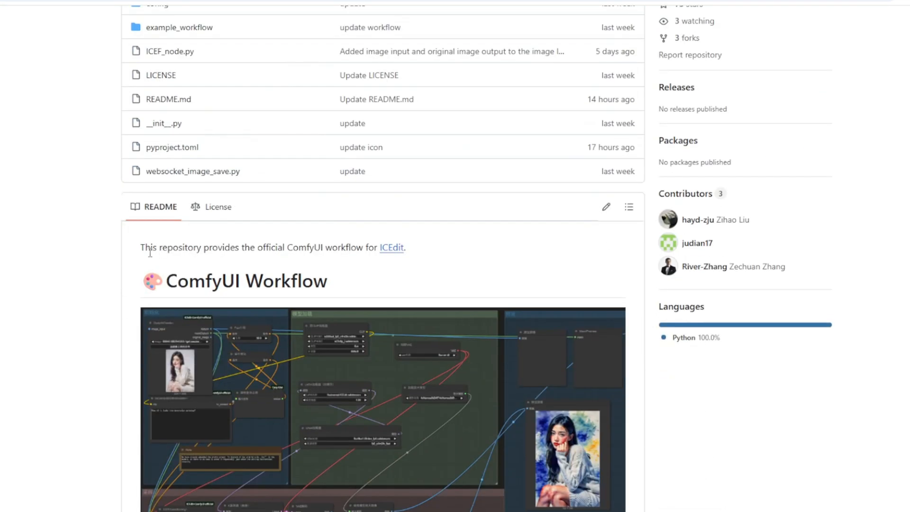
pyautogui.scroll(-3)
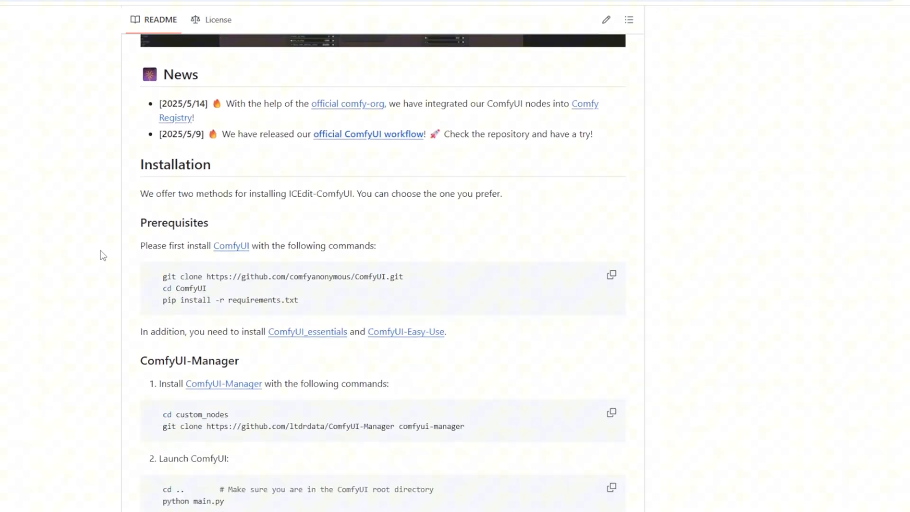
pyautogui.scroll(-3)
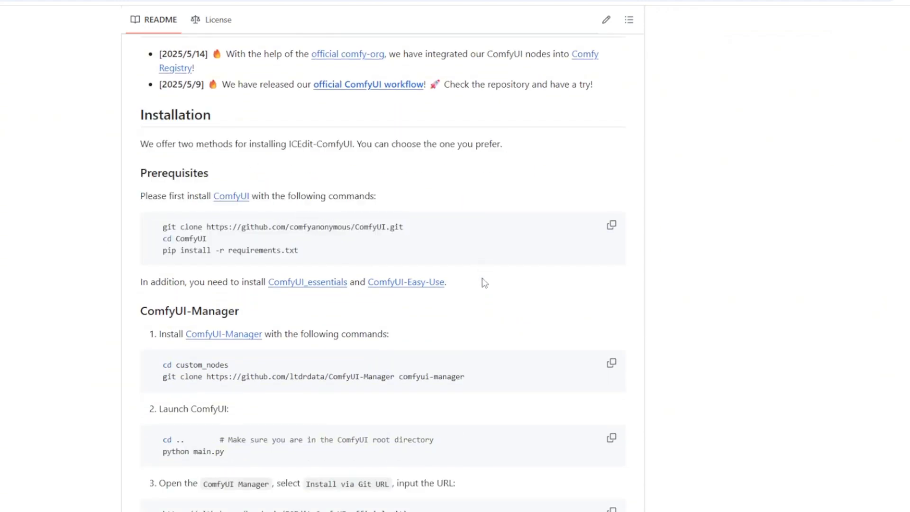
pyautogui.scroll(-3)
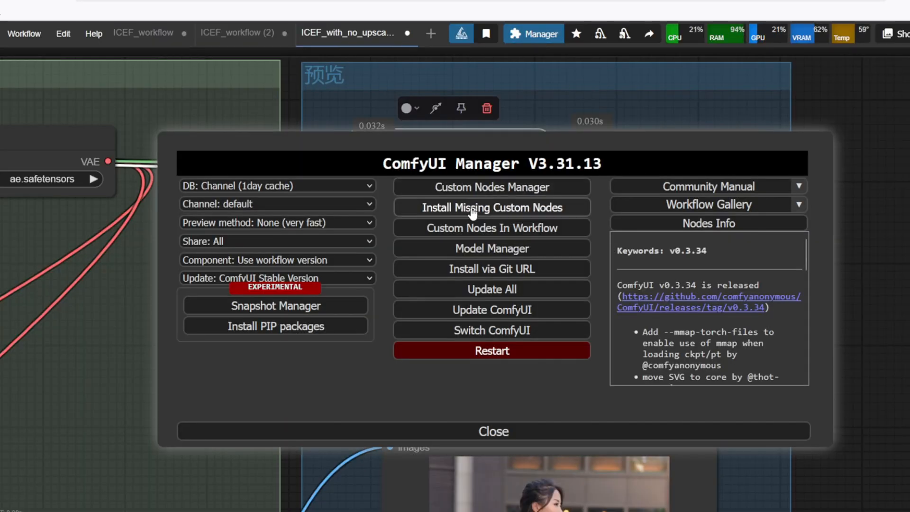
pyautogui.click(492, 269)
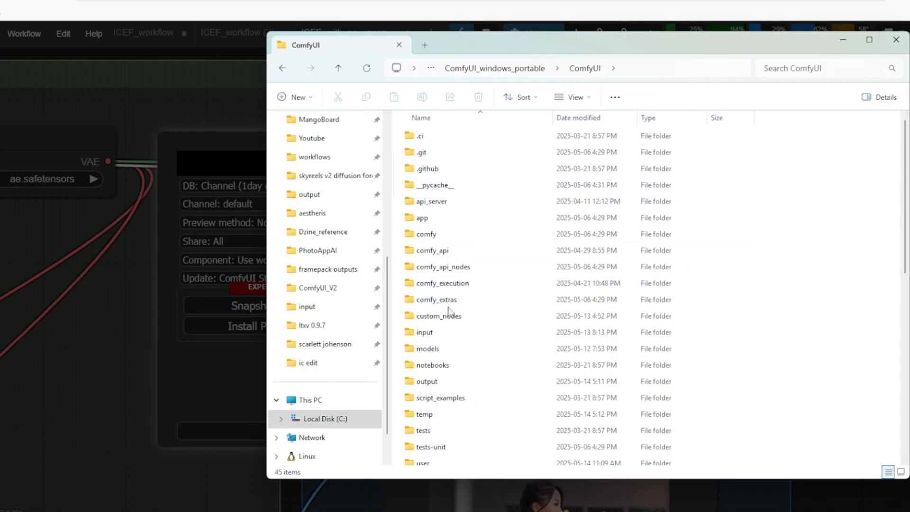
pyautogui.doubleClick(438, 315)
pyautogui.write('git clone')
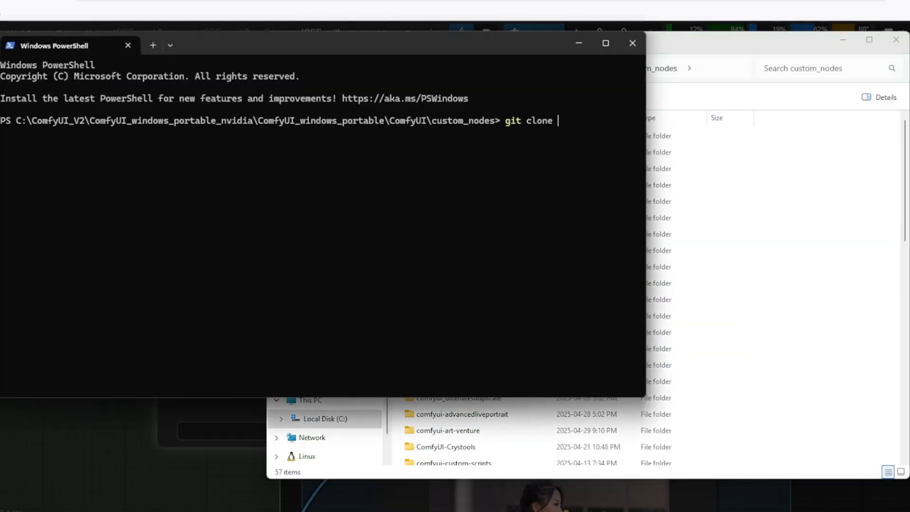
pyautogui.write('https://github.com/hayd-zju/ICEdit-ComfyUI-official.git')
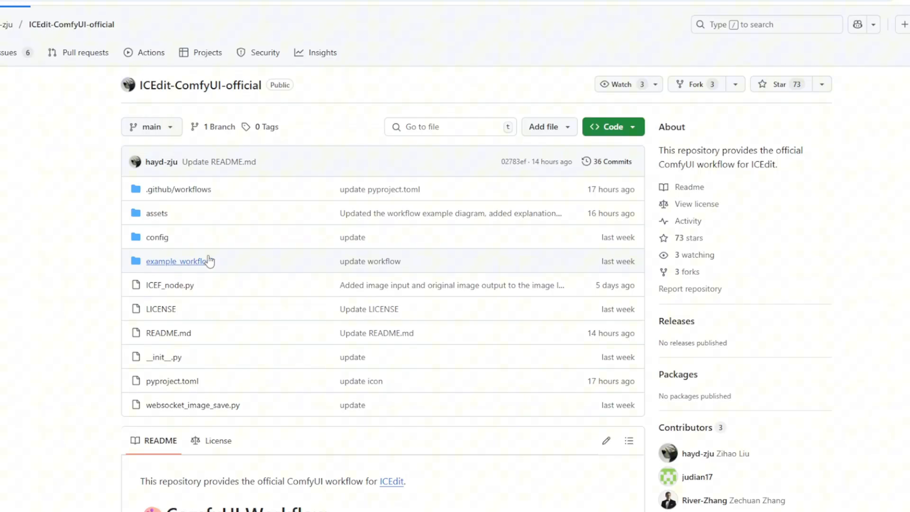
# Step: Open the repository's example_workflow folder to get the ICEF workflow JSON files
pyautogui.click(175, 261)
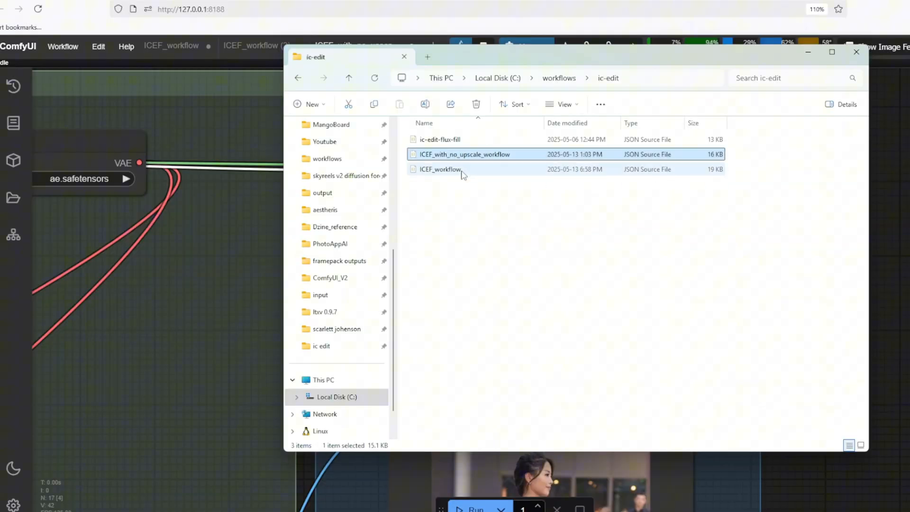
# Step: Load ICEF_with_no_upscale_workflow, set the LoRA to ic-edit-normal, and run it
pyautogui.doubleClick(453, 169)
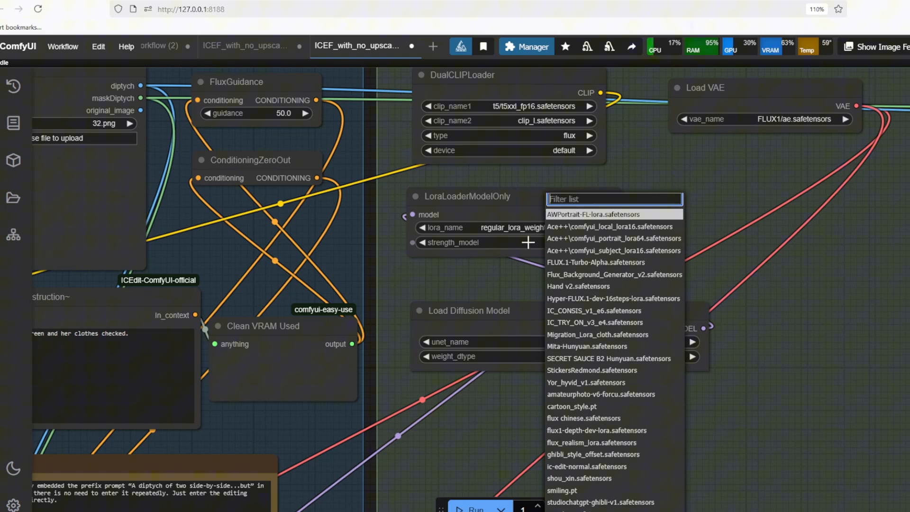
pyautogui.write('ic')
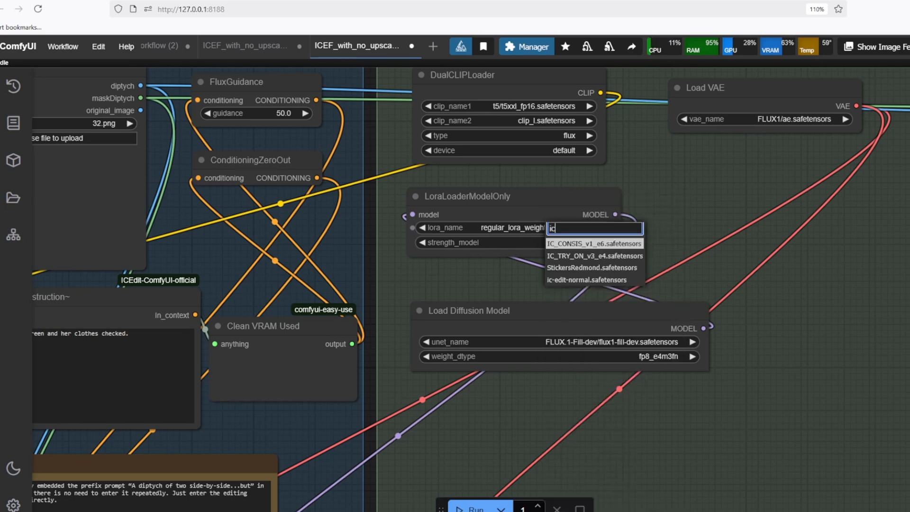
pyautogui.click(594, 227)
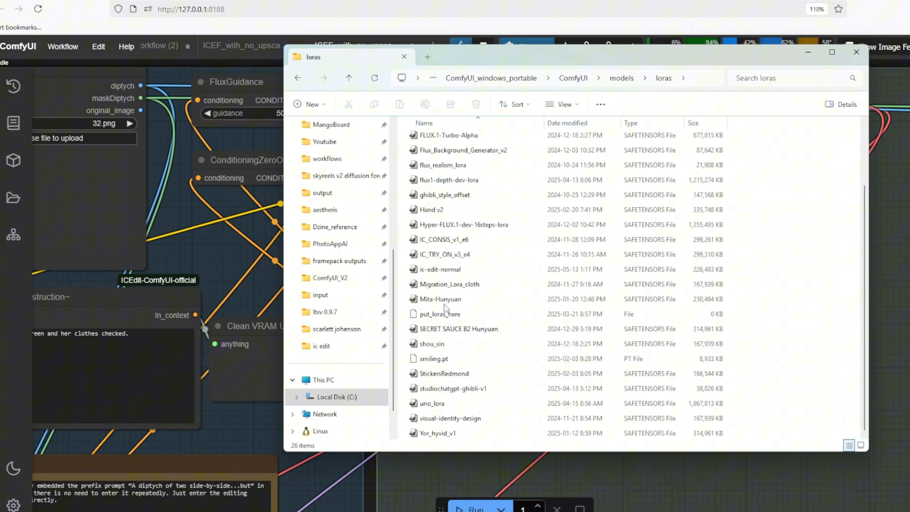
pyautogui.click(440, 269)
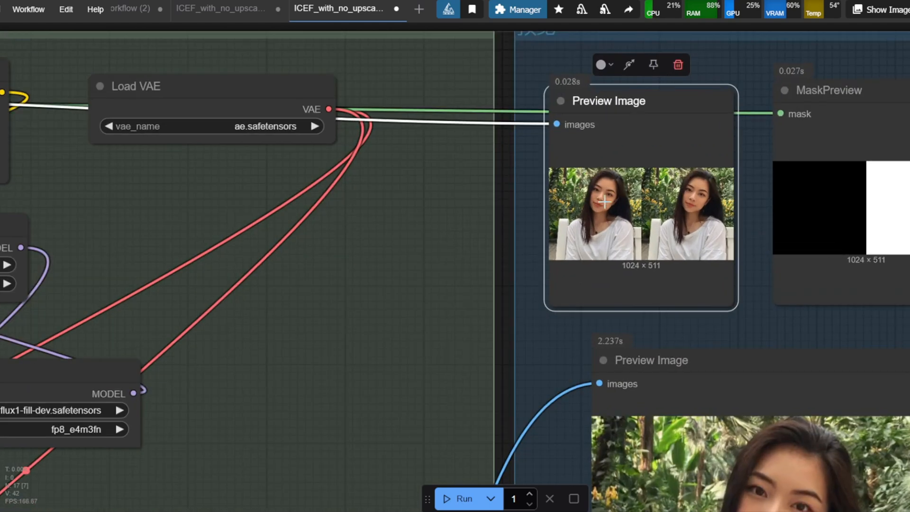
pyautogui.moveTo(786, 325)
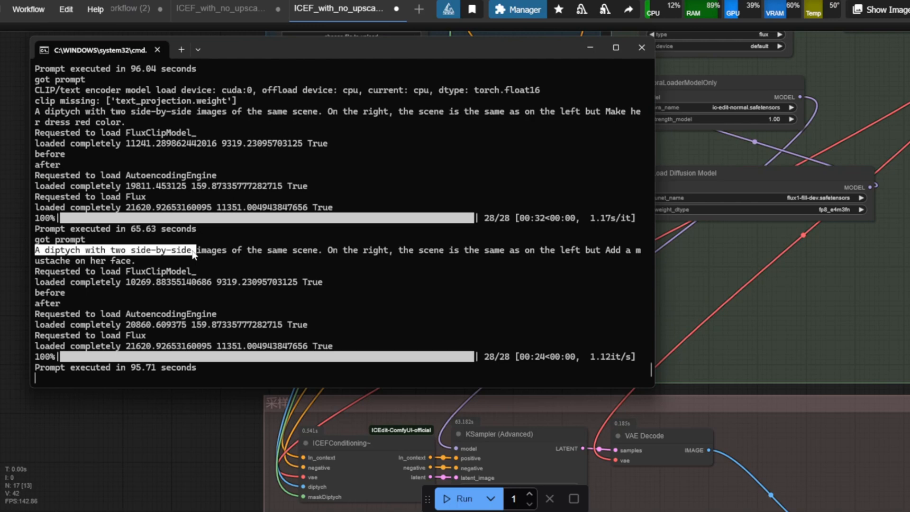
# Step: Set Load Diffusion Model's unet_name to flux1-fill-dev.safetensors
pyautogui.click(641, 48)
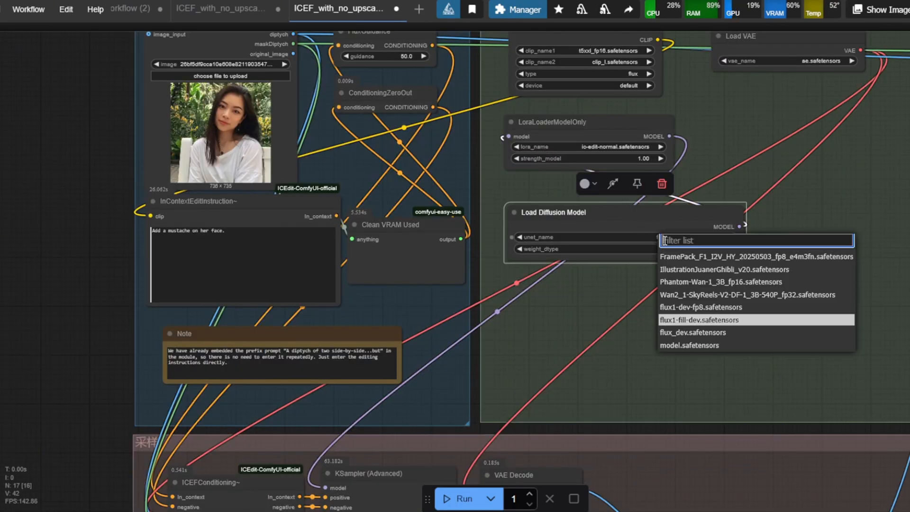
pyautogui.click(698, 319)
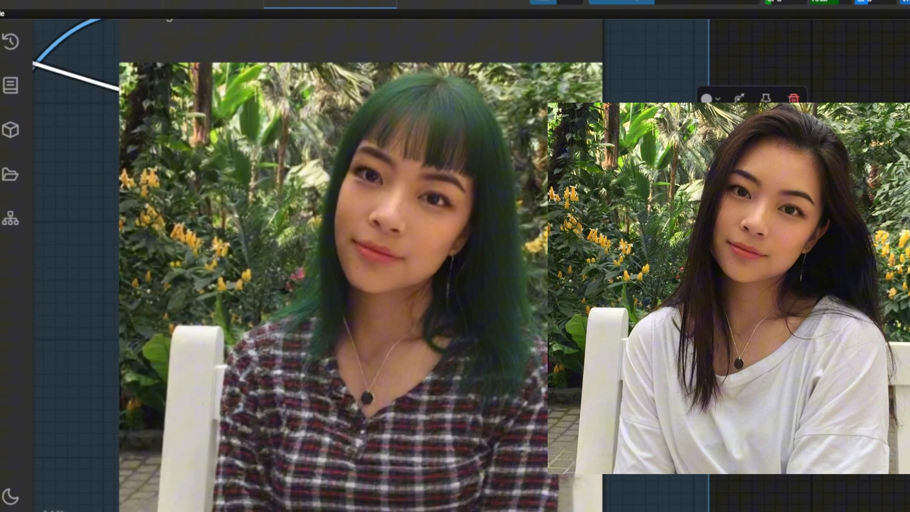
# Step: Close the enlarged dark green hair and checked clothes edit comparison
pyautogui.click(301, 10)
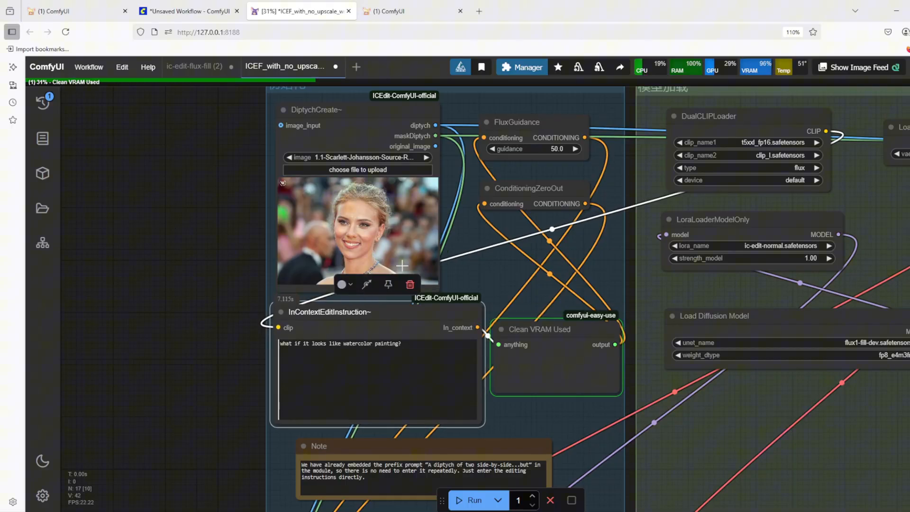
pyautogui.click(384, 343)
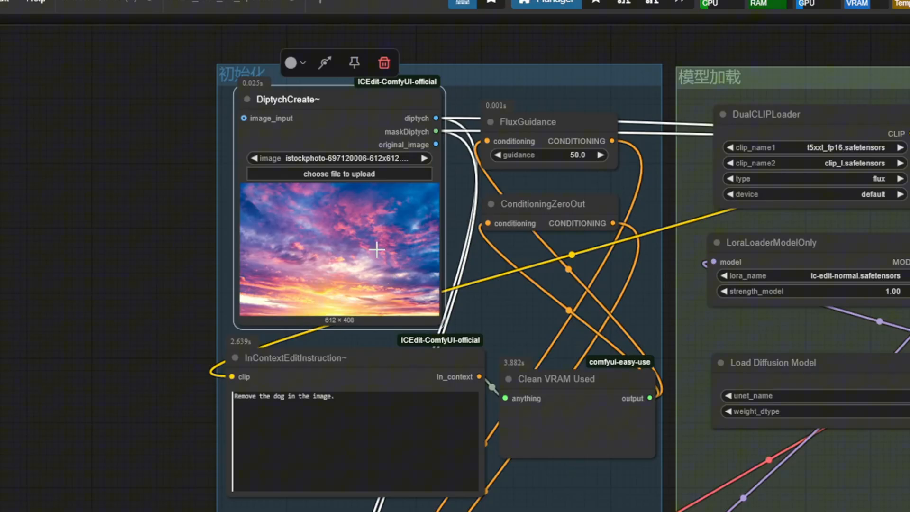
# Step: Enter 'Put a hot air balloon in' as the edit instruction
pyautogui.write('Put a h')
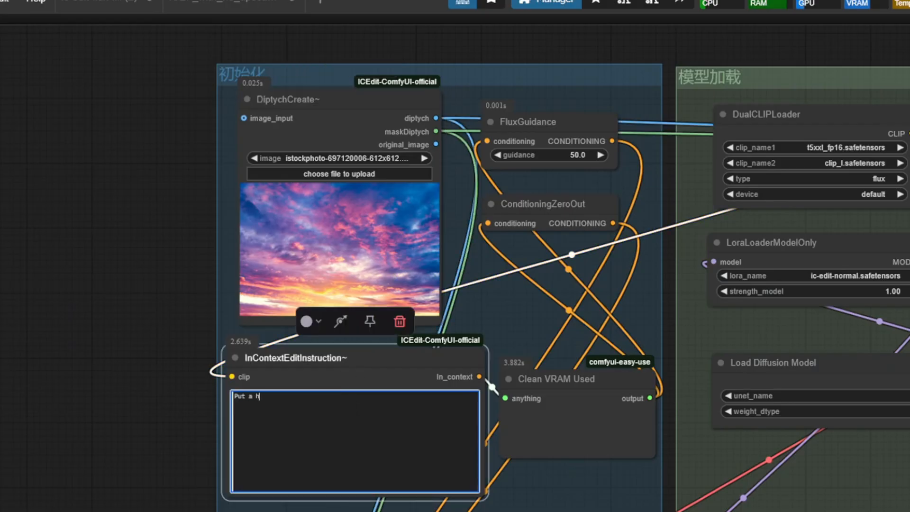
pyautogui.write('ot air balloon in')
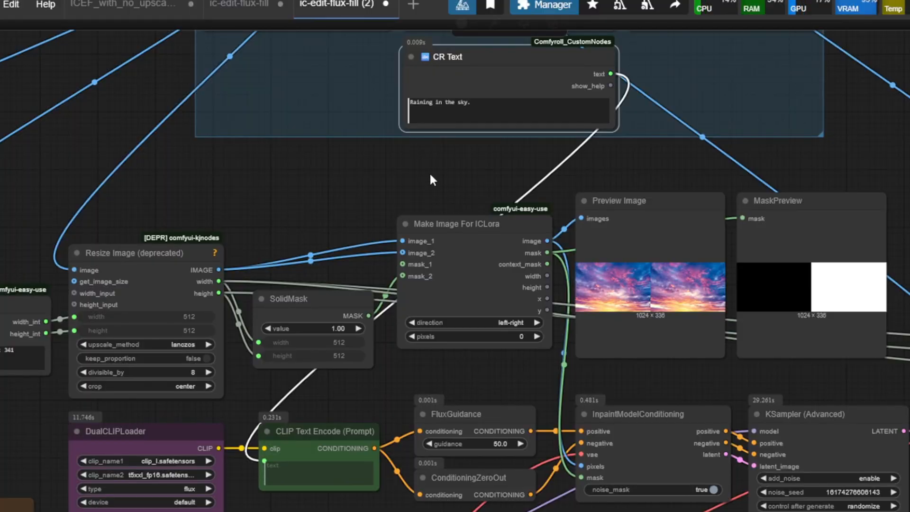
pyautogui.moveTo(446, 201)
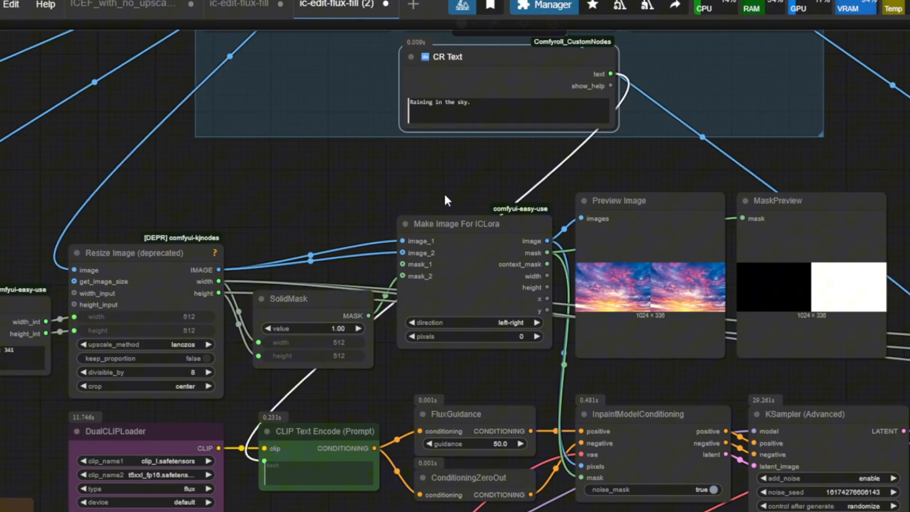